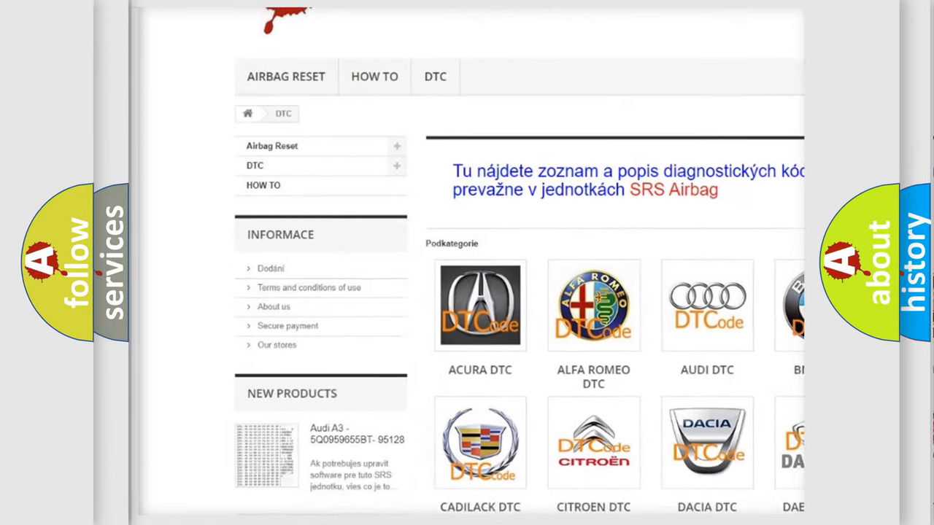
{"action": "scroll", "scroll_direction": "down", "scroll_amount": 3}
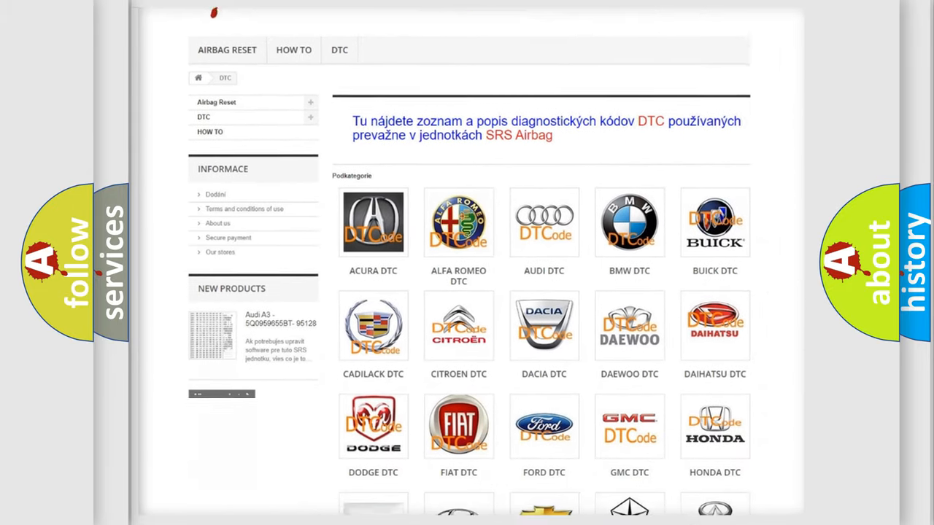
{"action": "scroll", "scroll_direction": "down", "scroll_amount": 3}
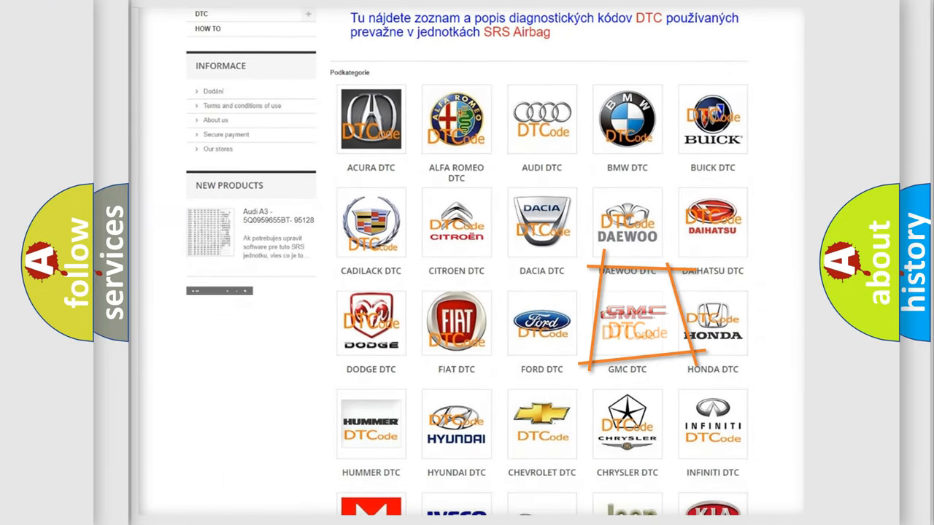